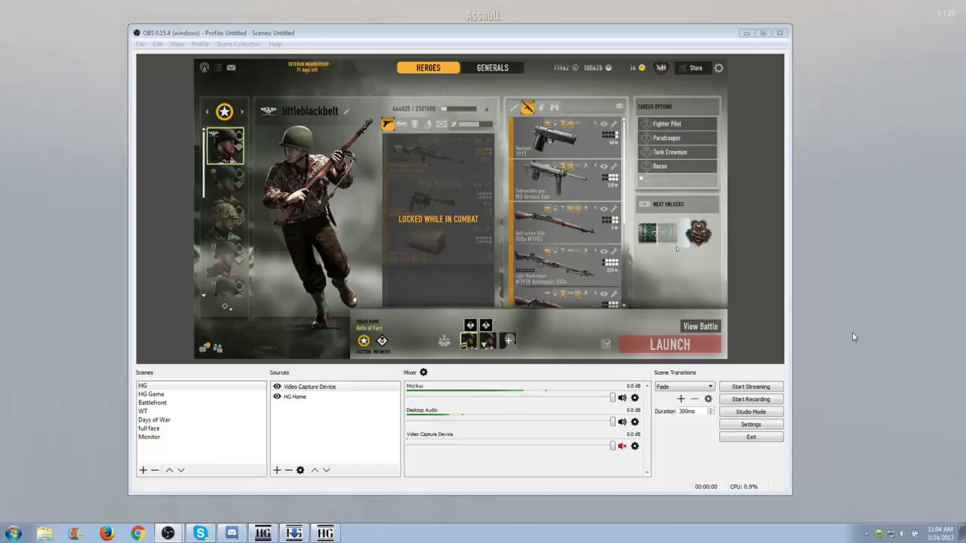
pyautogui.moveTo(776, 317)
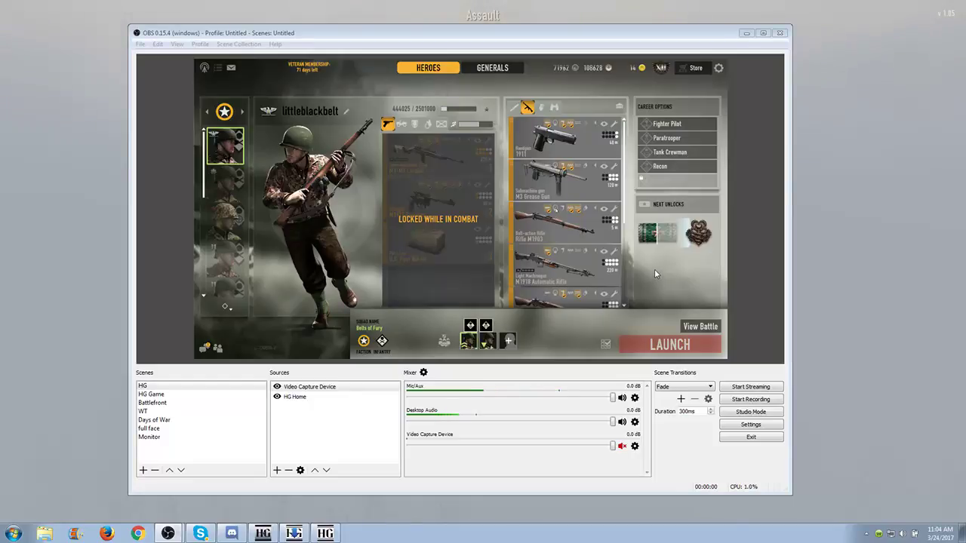
pyautogui.moveTo(649, 265)
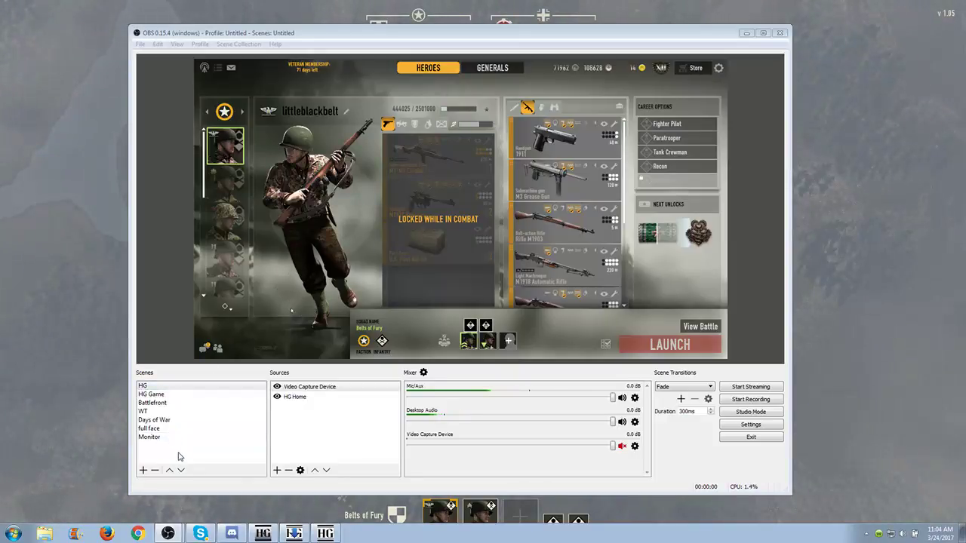
# - Add a new scene named HG1 to the Scenes list
pyautogui.click(144, 411)
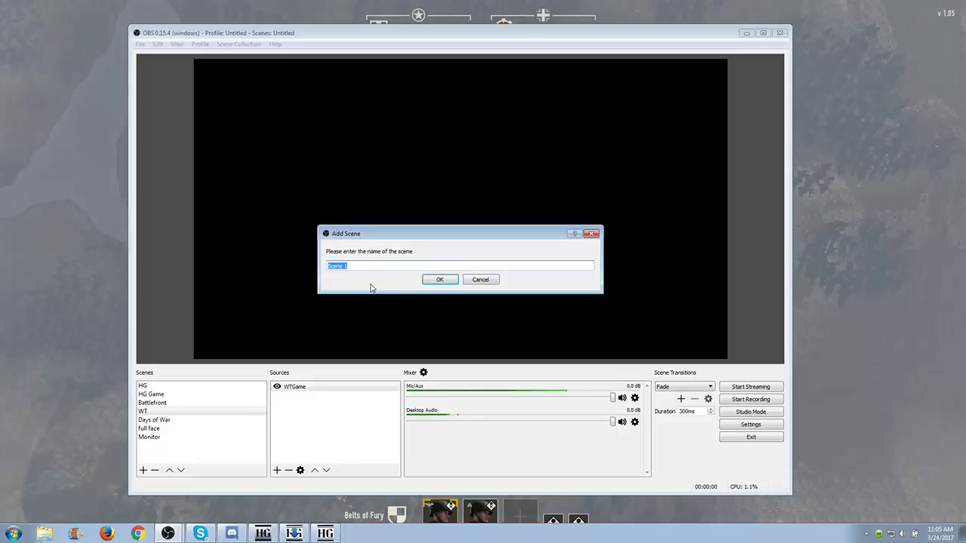
pyautogui.write('HG1')
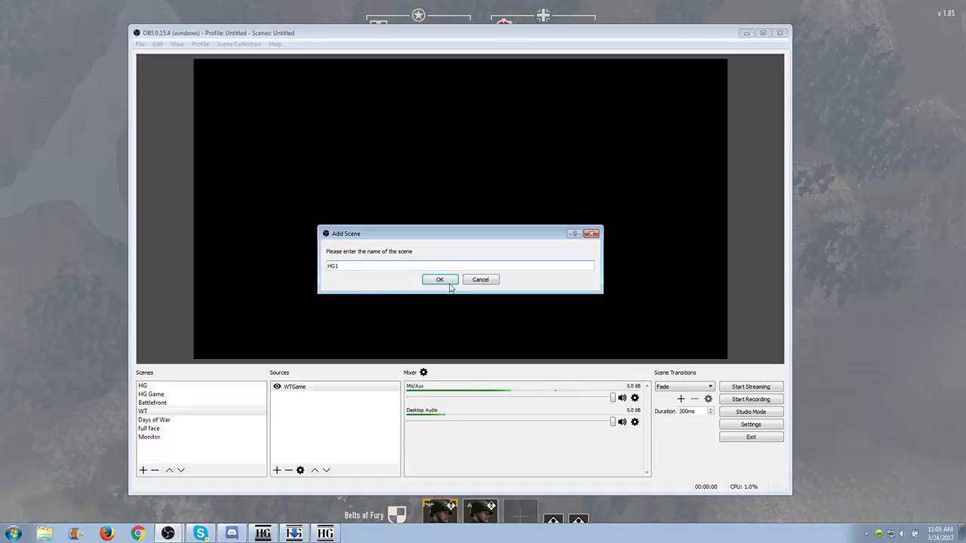
pyautogui.click(439, 280)
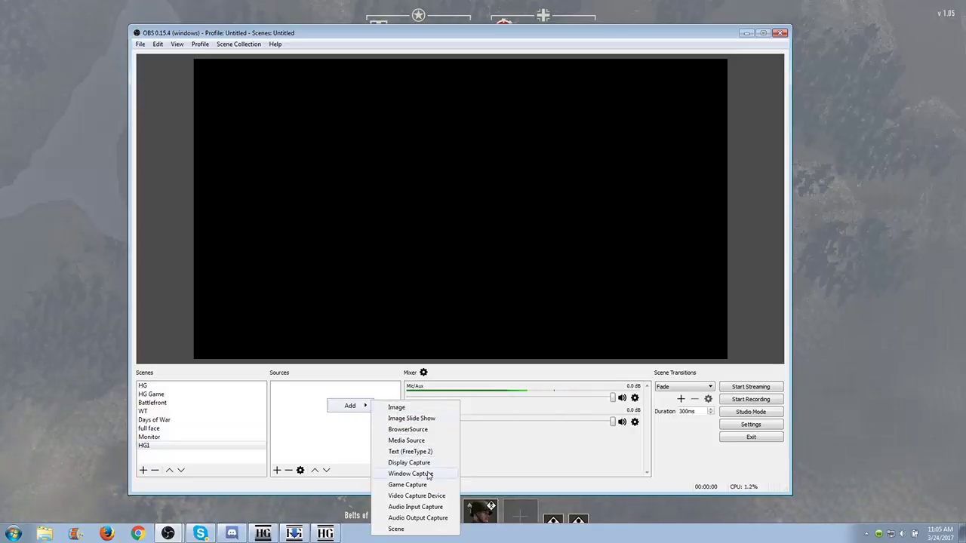
pyautogui.moveTo(407, 484)
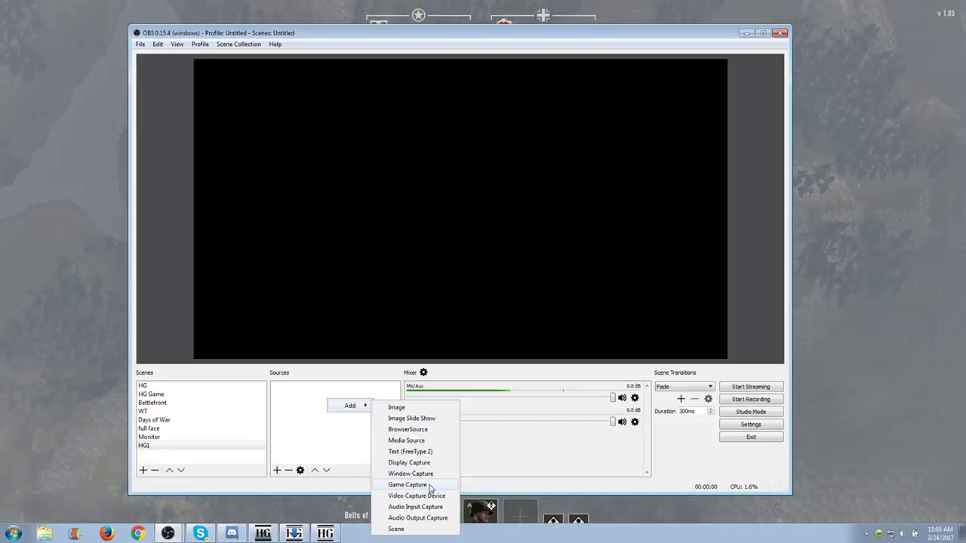
# - Add a Game Capture source named game to the HG1 scene
pyautogui.click(406, 485)
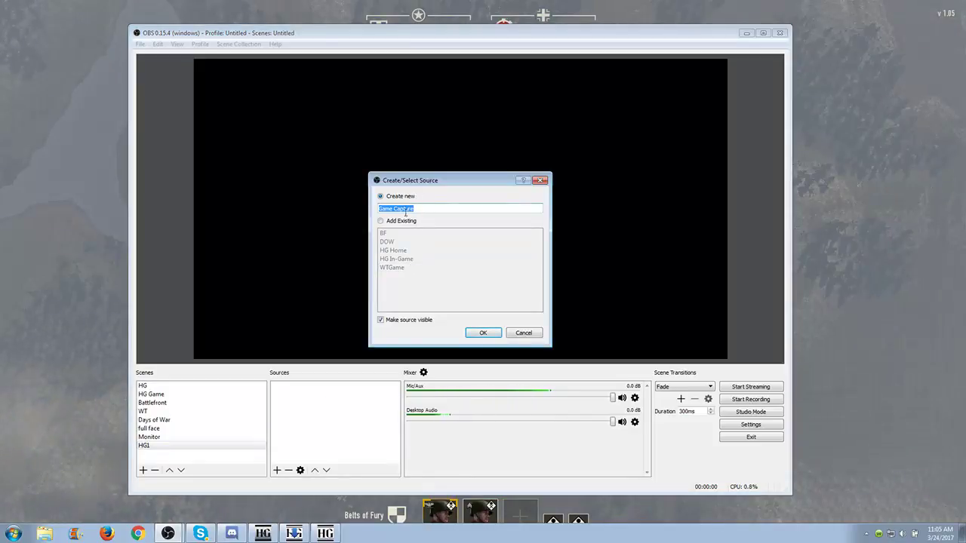
pyautogui.moveTo(429, 209)
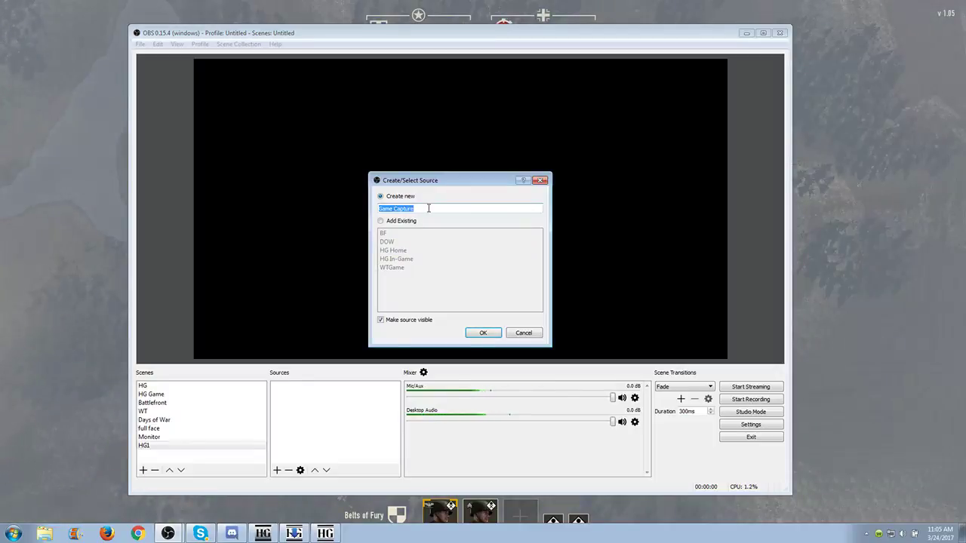
pyautogui.click(483, 332)
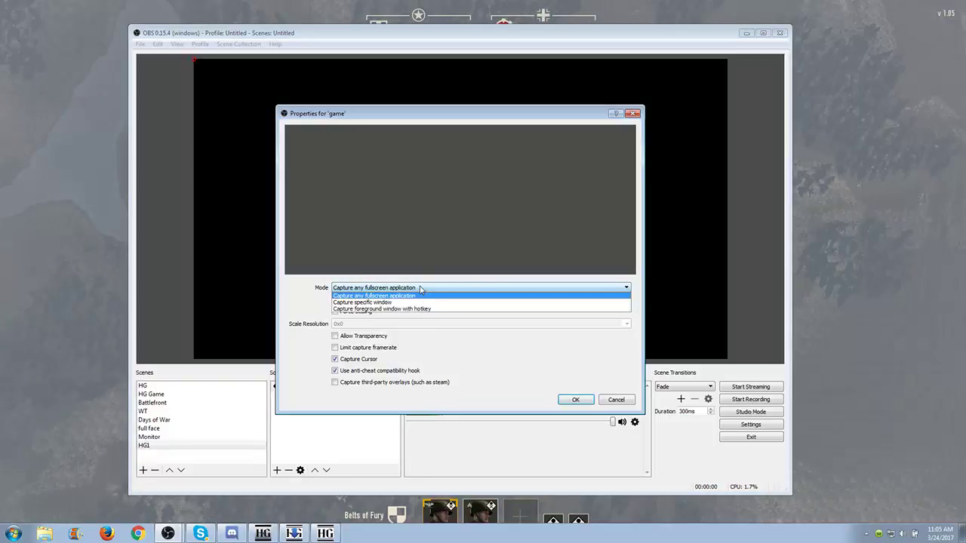
pyautogui.moveTo(374, 302)
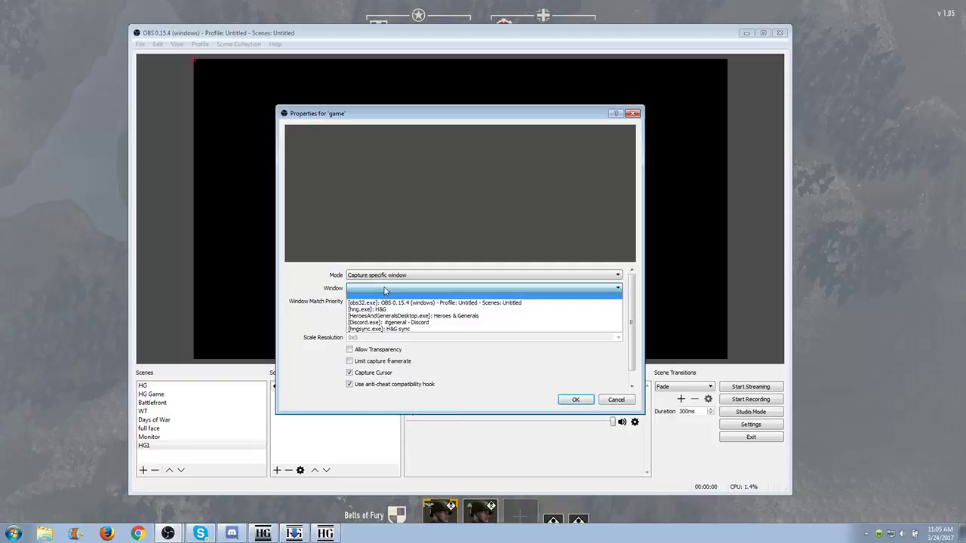
pyautogui.moveTo(400, 293)
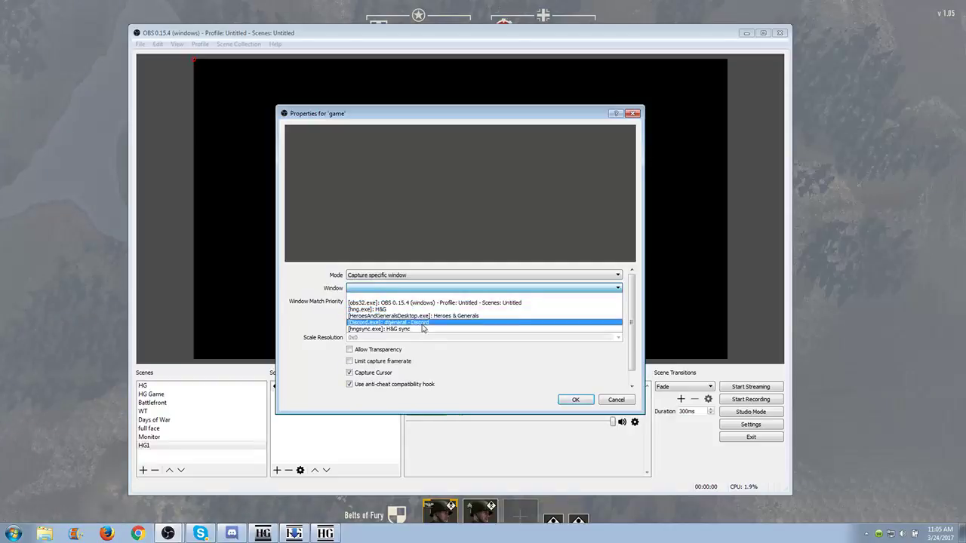
# - Capture the HeroesAndGeneralsDesktop.exe menu window with the anti-cheat compatibility hook turned off
pyautogui.click(367, 308)
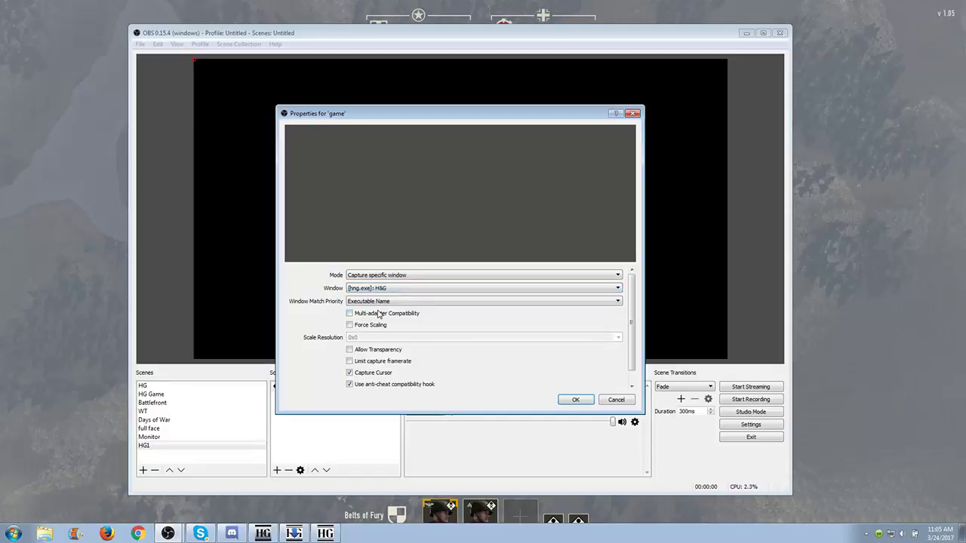
pyautogui.click(616, 287)
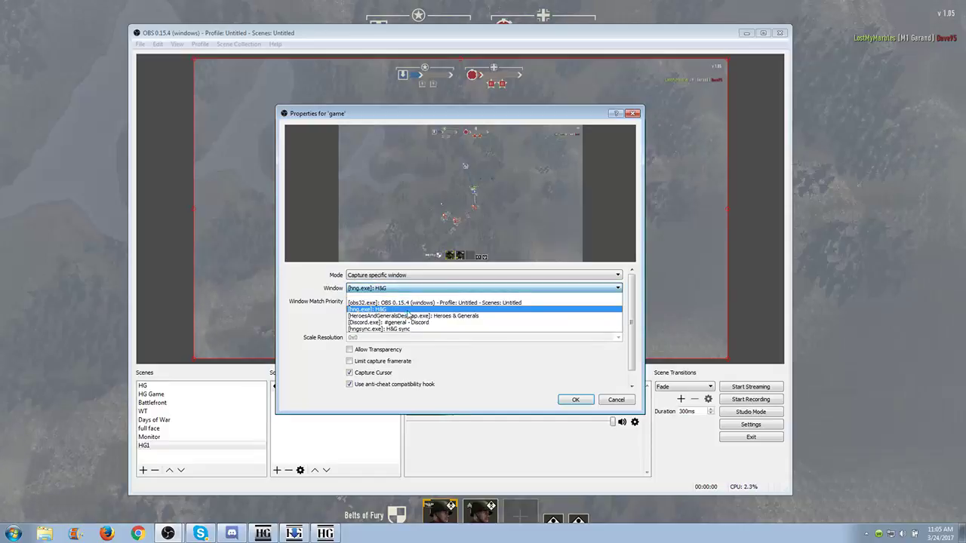
pyautogui.click(426, 317)
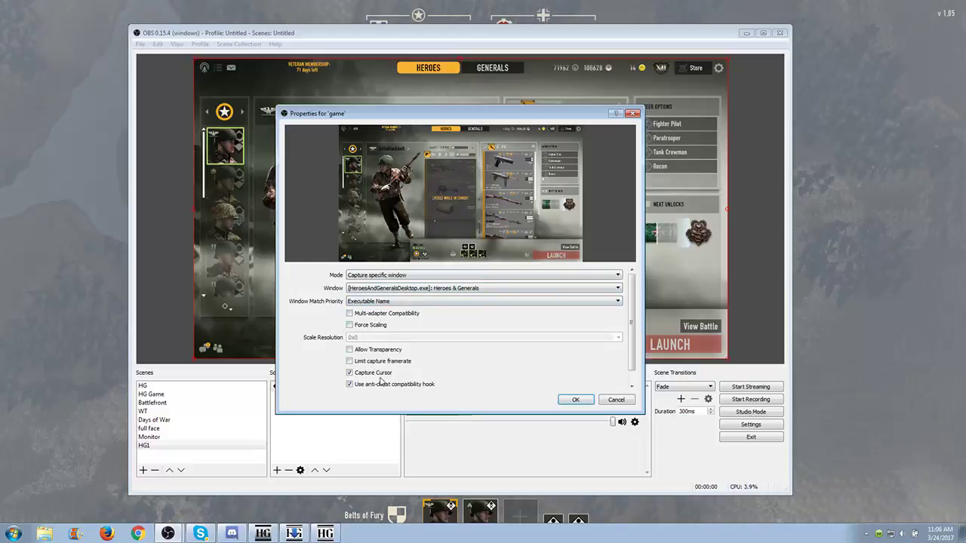
pyautogui.moveTo(465, 402)
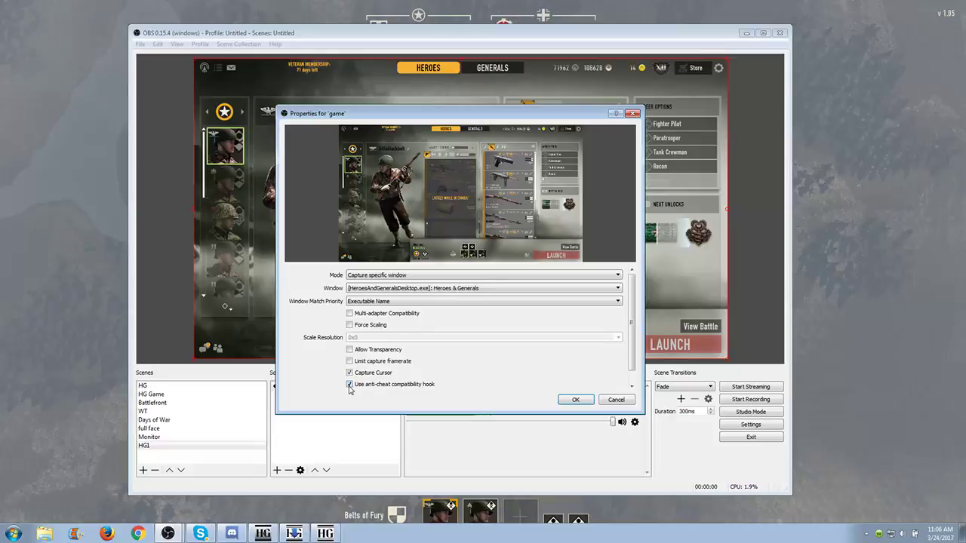
pyautogui.click(350, 385)
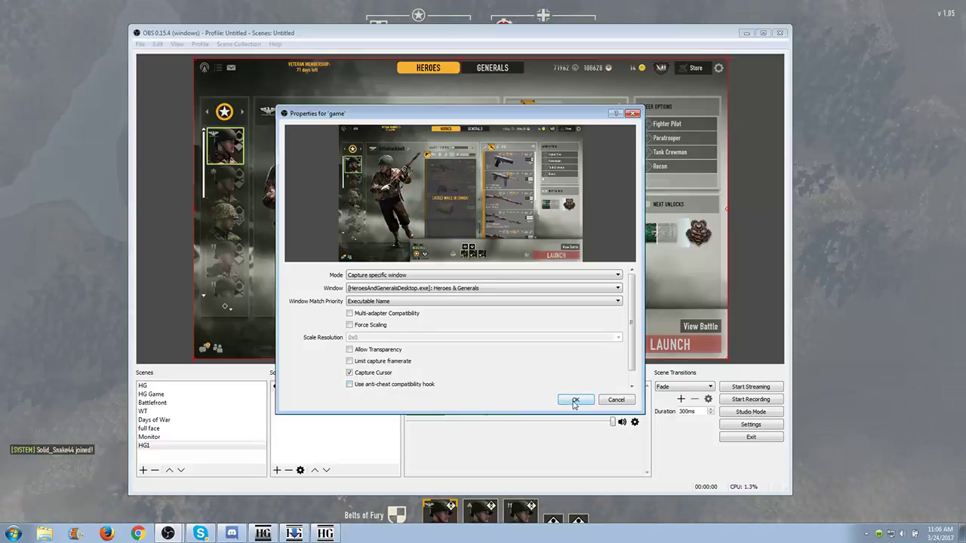
pyautogui.click(577, 400)
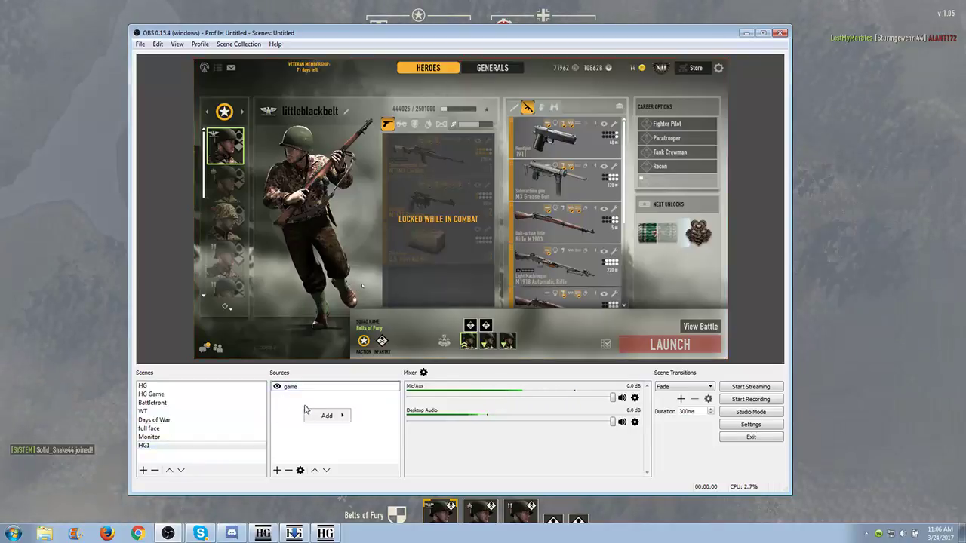
# - Add a second scene named HGgame for the battle view
pyautogui.click(326, 415)
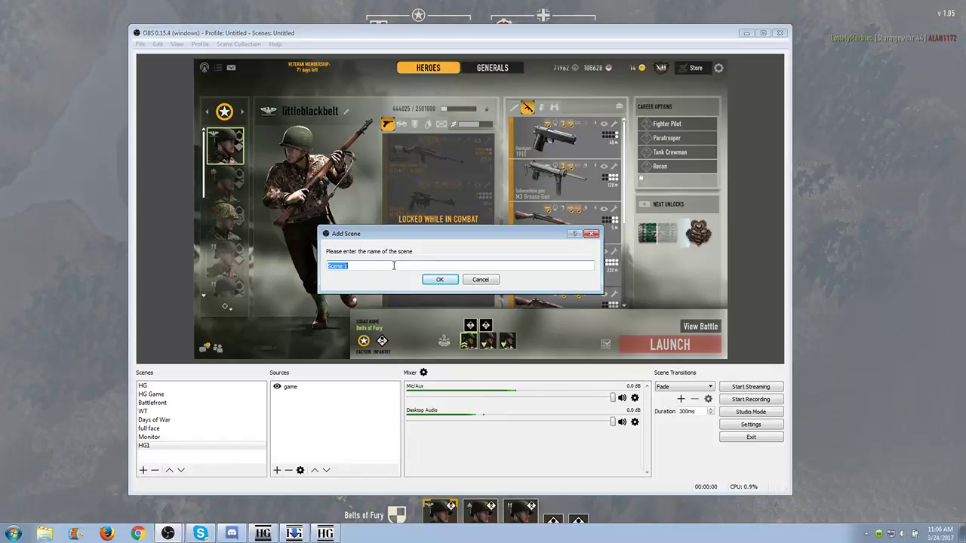
pyautogui.write('HGgame')
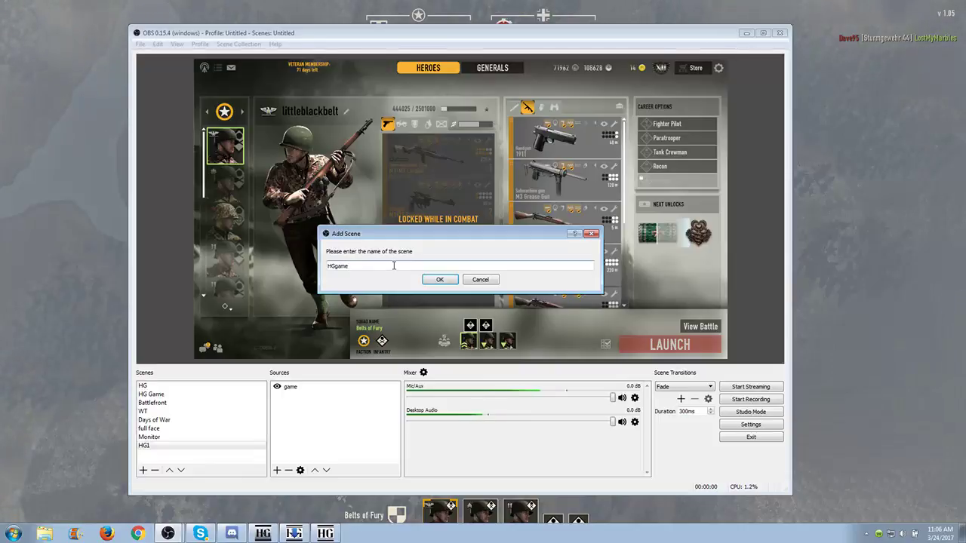
pyautogui.click(441, 279)
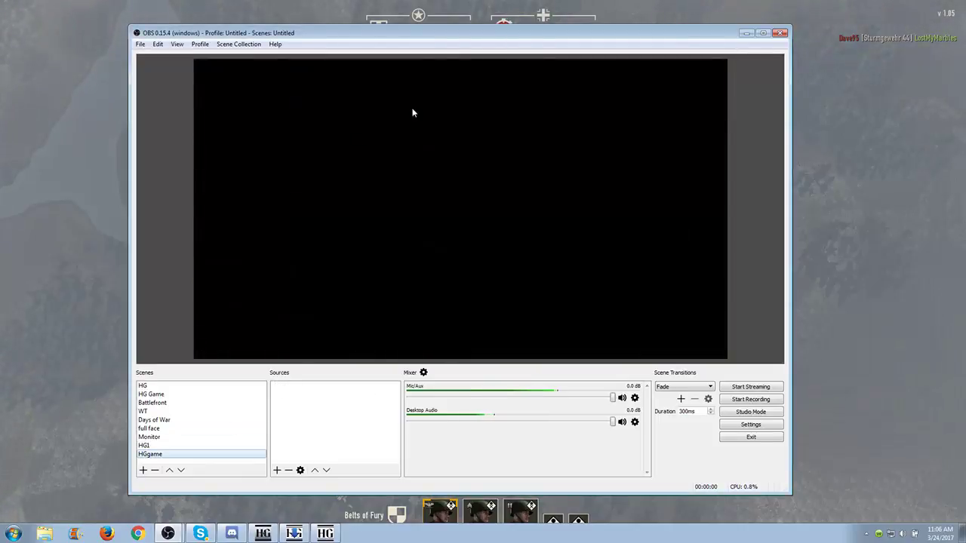
# - Add a Game Capture source named bb to the HGgame scene
pyautogui.click(278, 471)
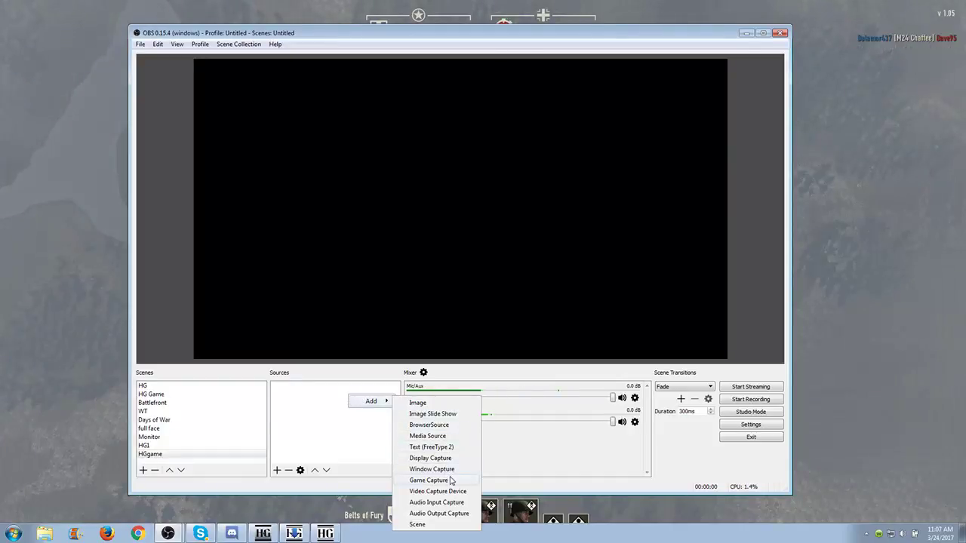
pyautogui.click(429, 480)
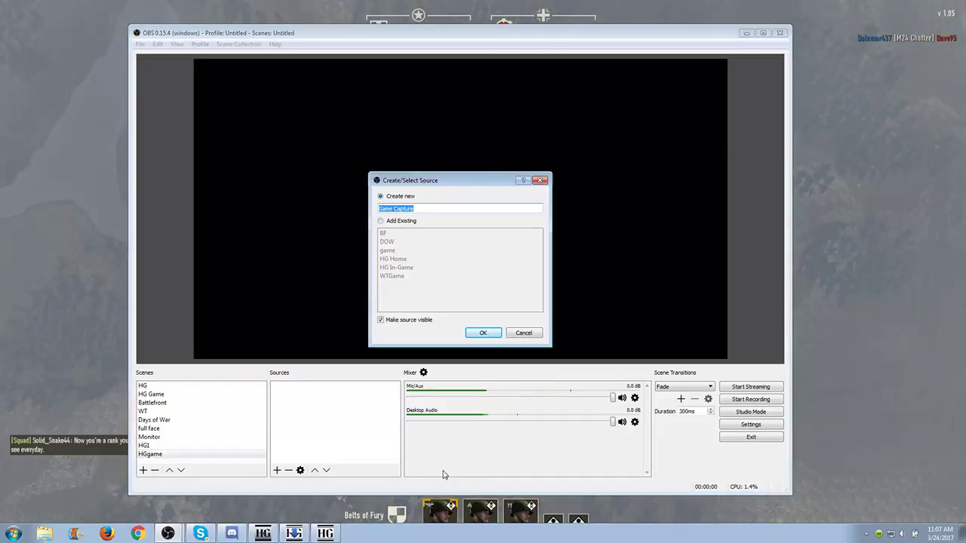
pyautogui.moveTo(420, 302)
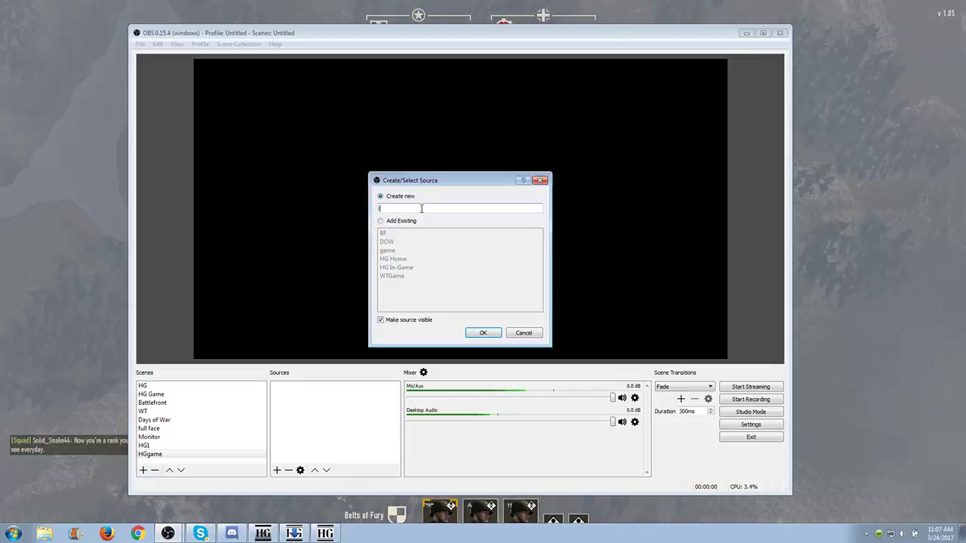
pyautogui.write('bb')
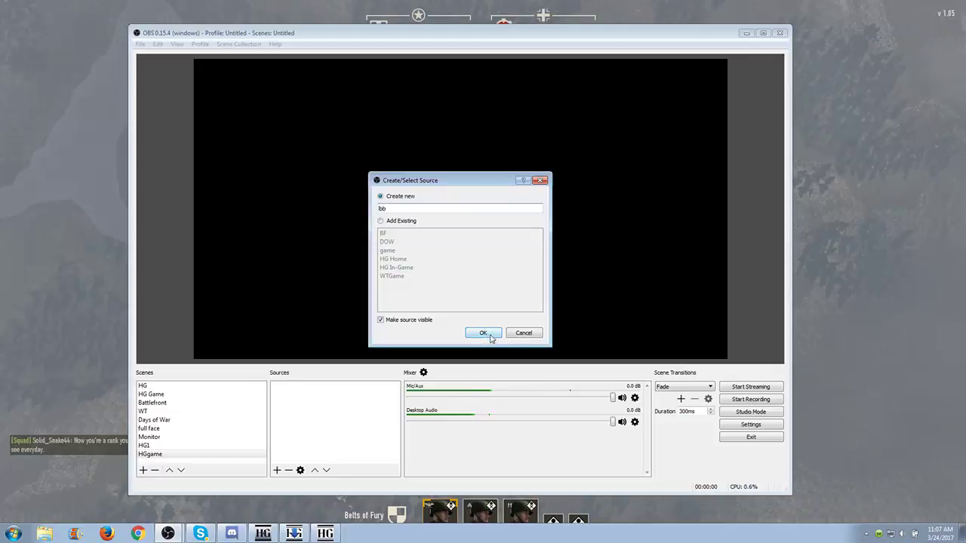
pyautogui.click(483, 333)
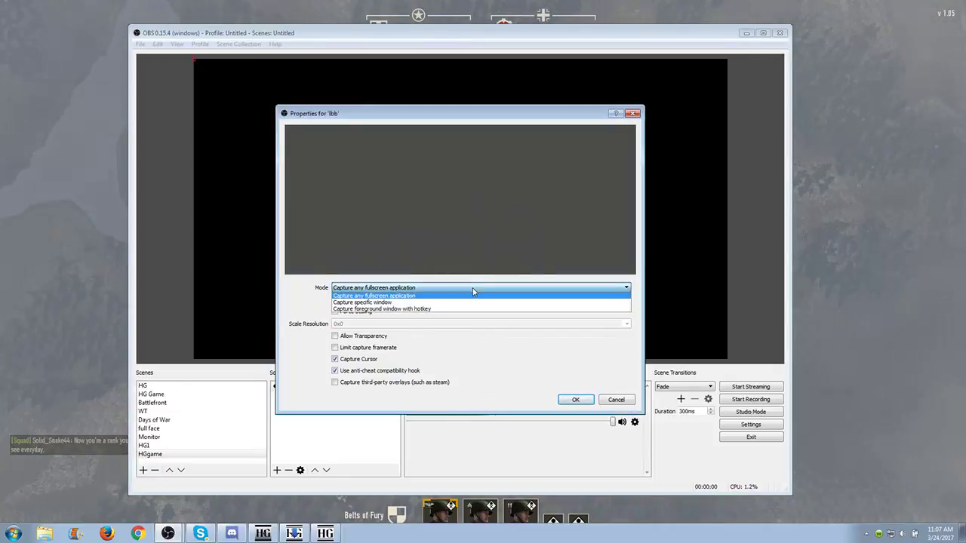
# - Set bb to capture the specific hng.exe battle window, adjust its checkbox, and confirm
pyautogui.click(359, 301)
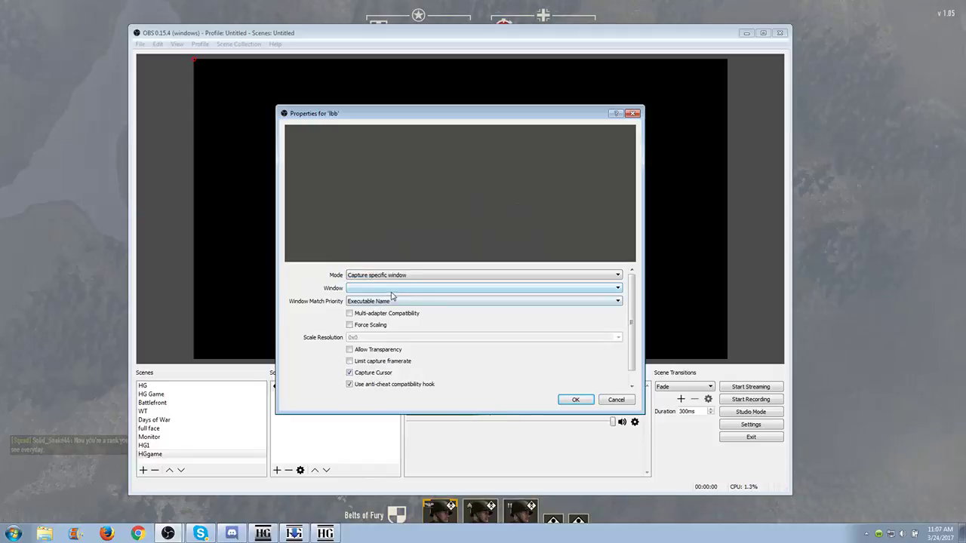
pyautogui.click(616, 287)
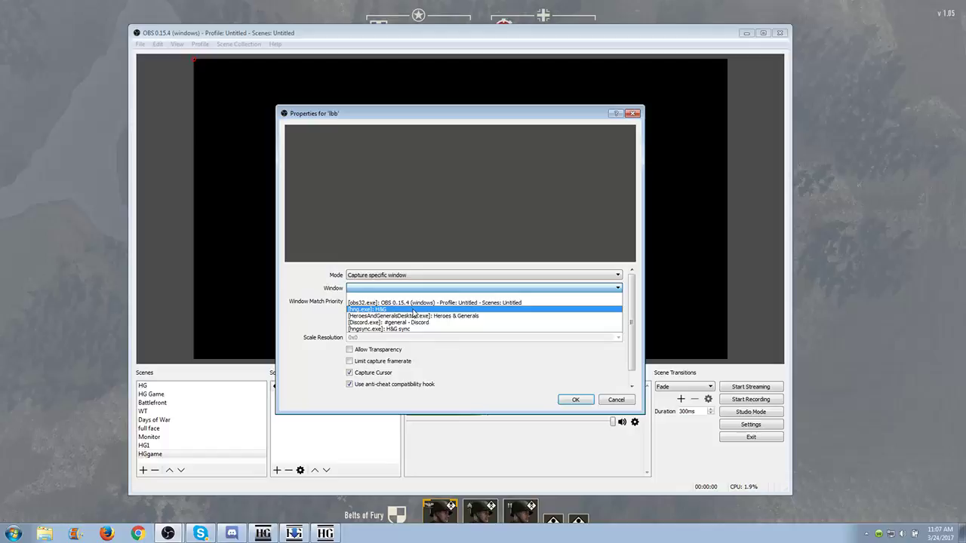
pyautogui.click(362, 308)
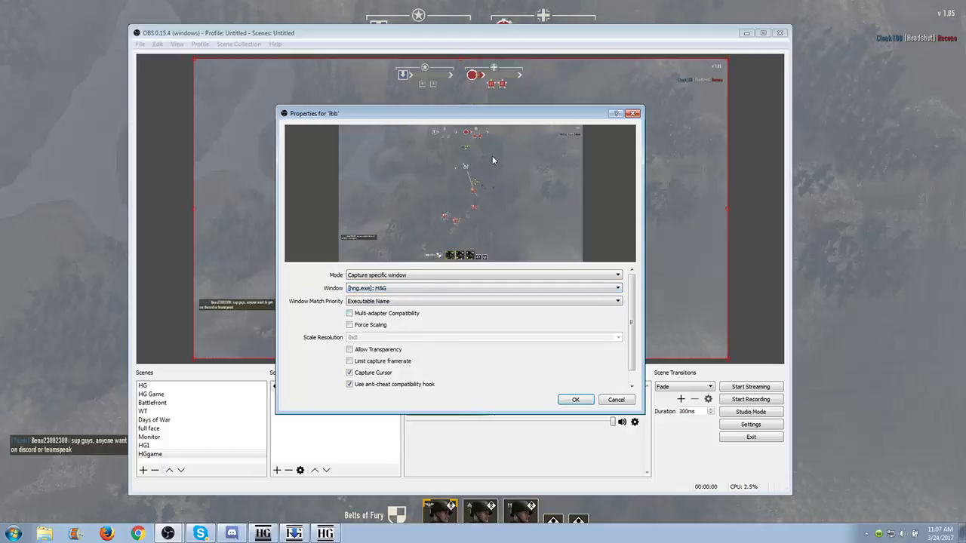
pyautogui.moveTo(464, 175)
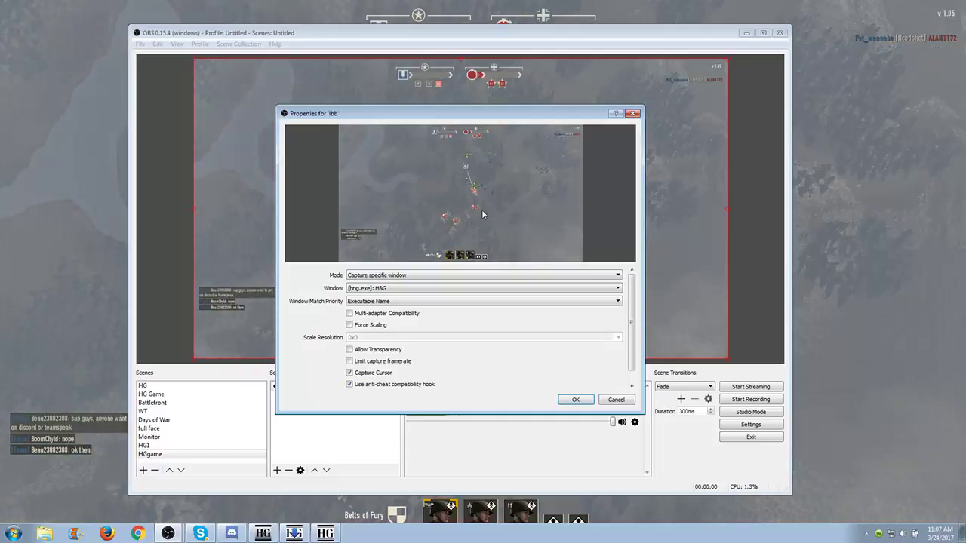
pyautogui.moveTo(407, 387)
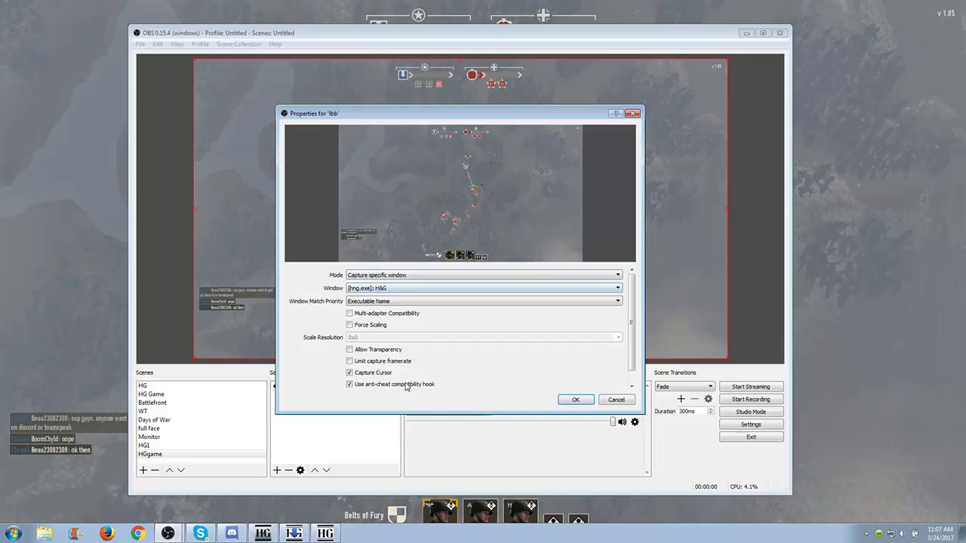
pyautogui.click(350, 385)
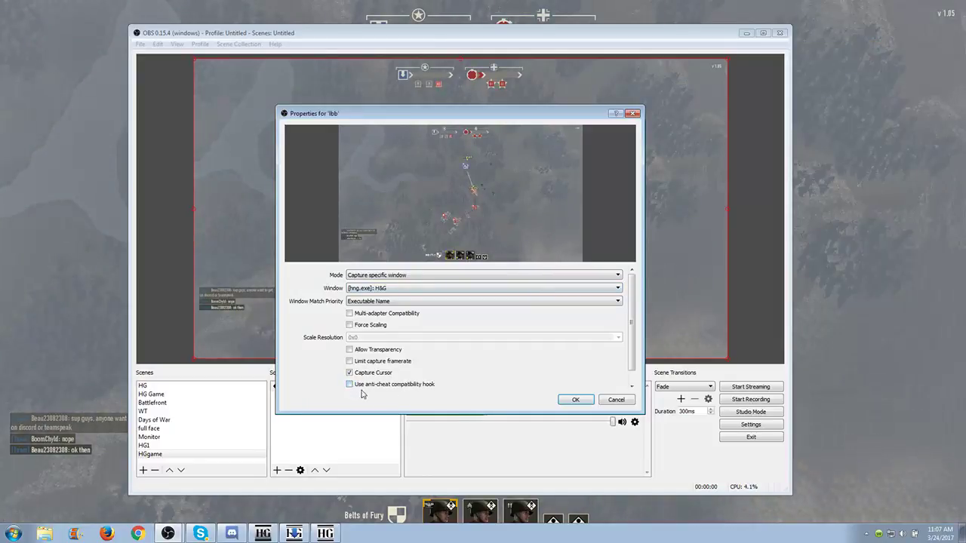
pyautogui.click(576, 399)
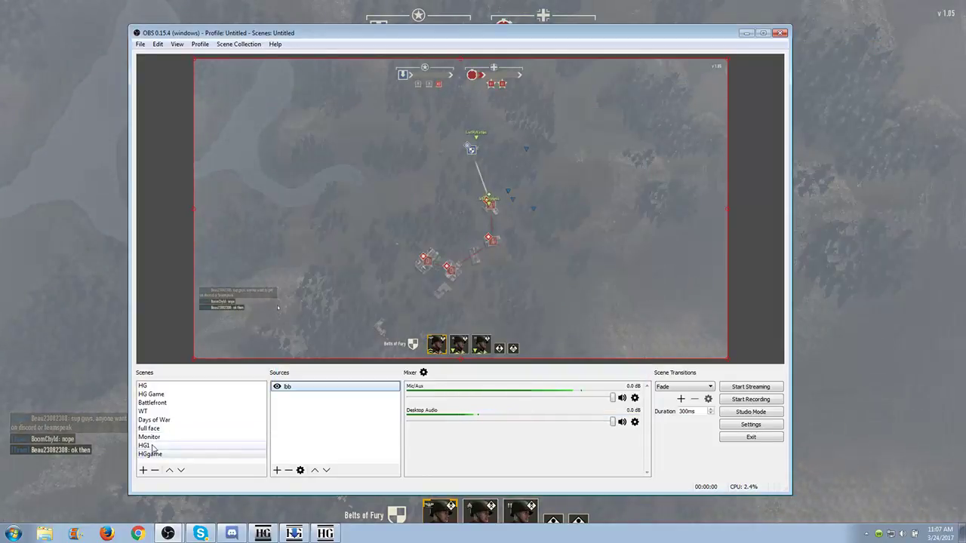
# - Go into Settings and review the Stream service and Output encoder pages
pyautogui.click(145, 445)
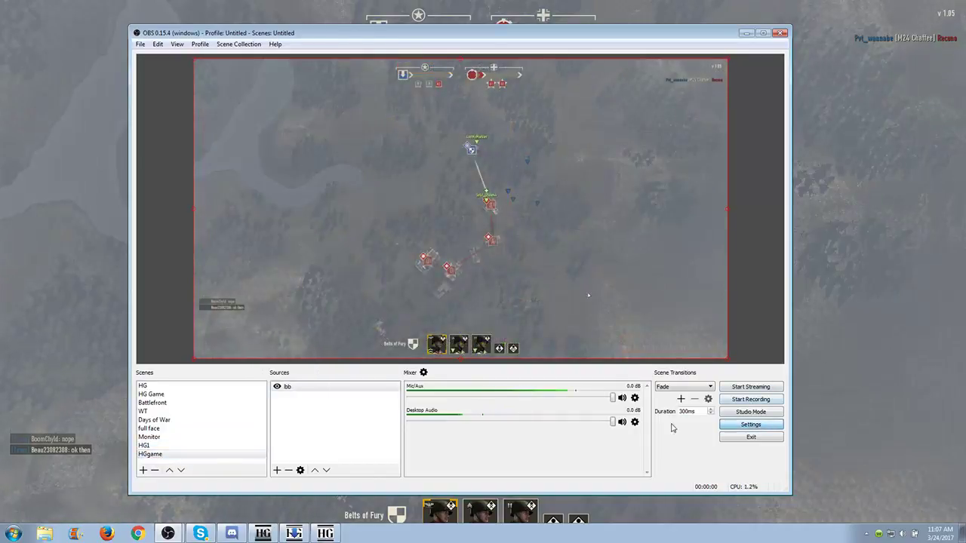
pyautogui.click(752, 424)
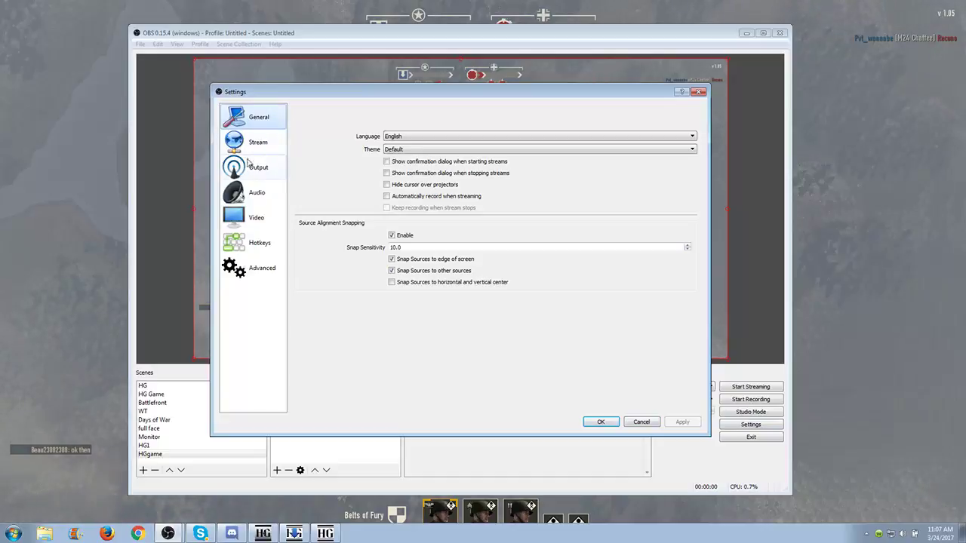
pyautogui.moveTo(252, 141)
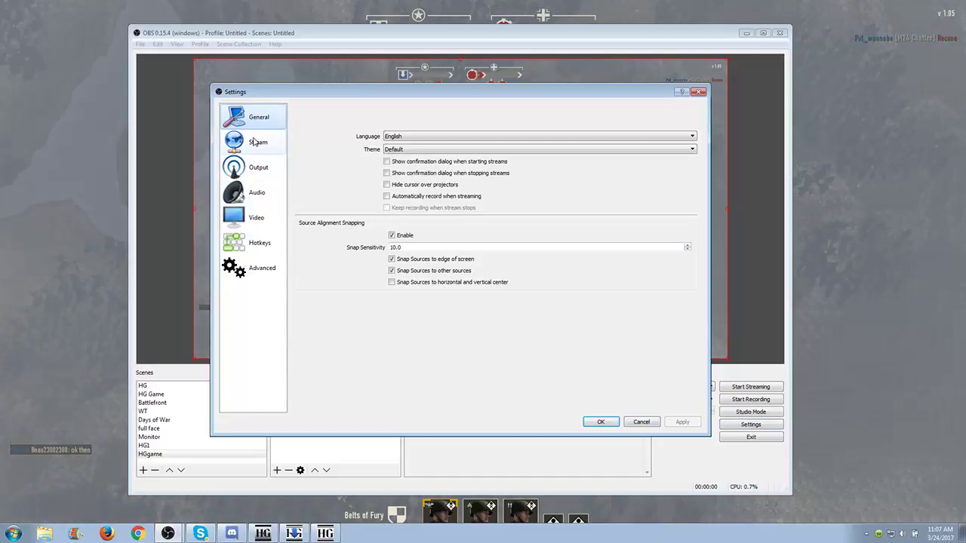
pyautogui.click(258, 142)
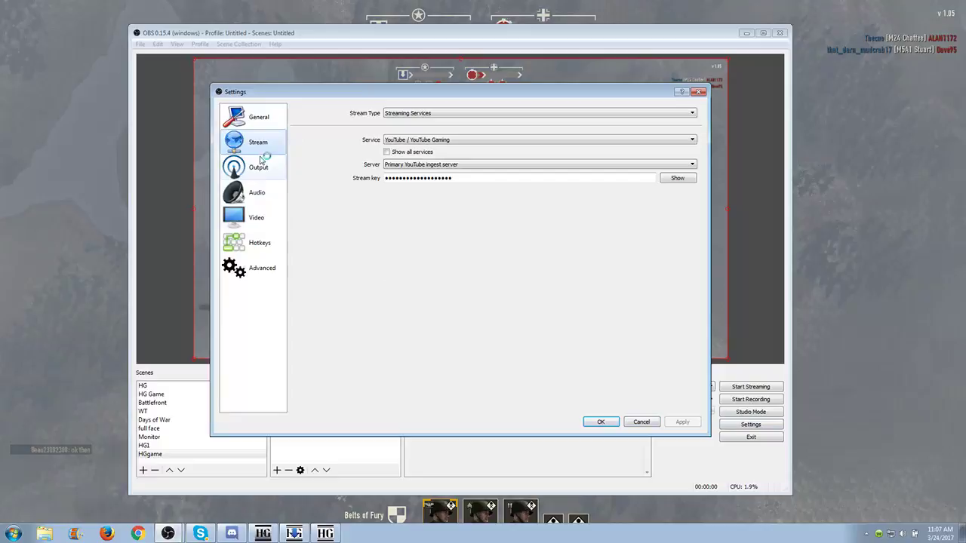
pyautogui.moveTo(347, 220)
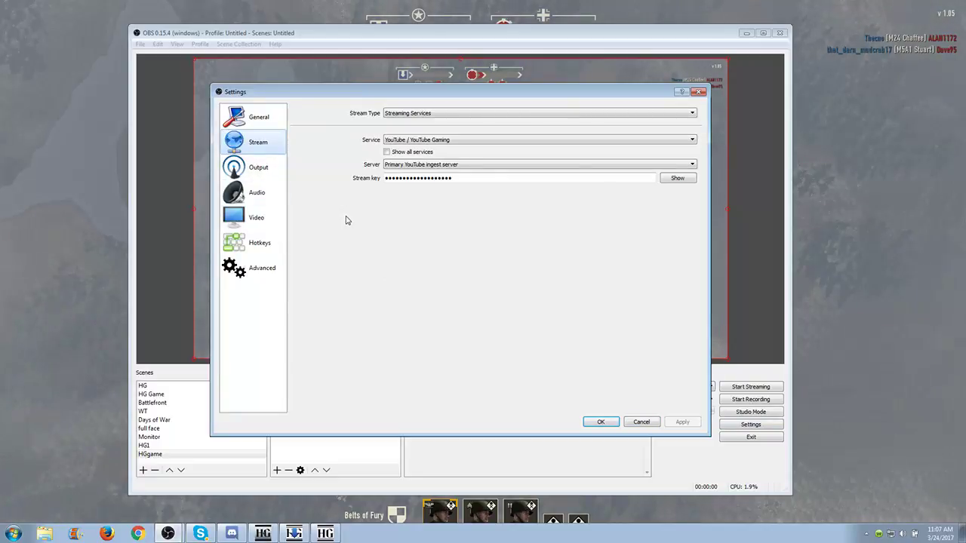
pyautogui.moveTo(339, 212)
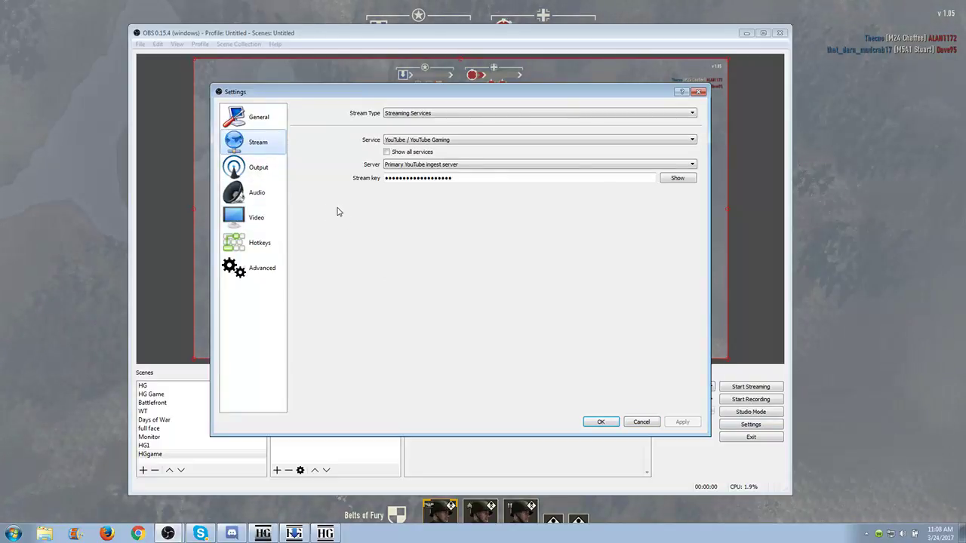
pyautogui.click(258, 166)
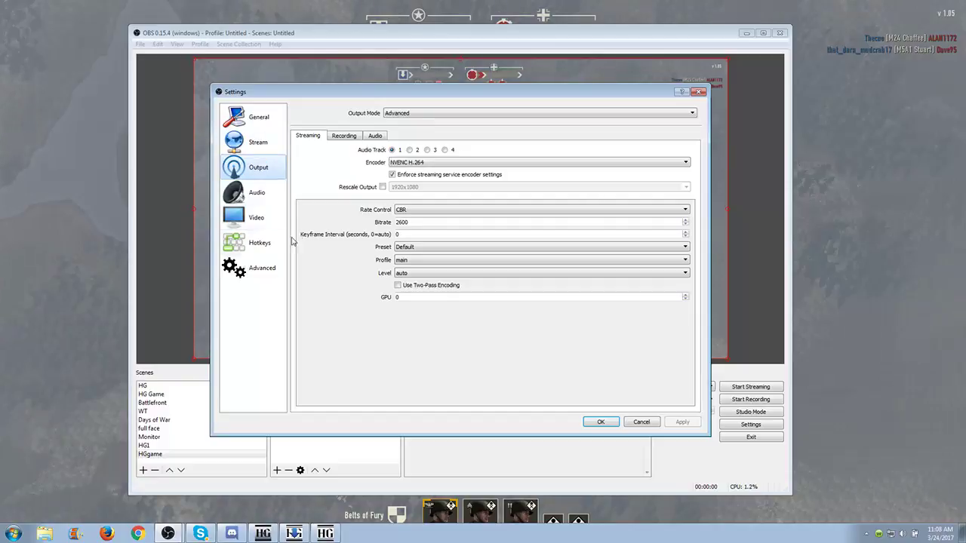
pyautogui.moveTo(385, 187)
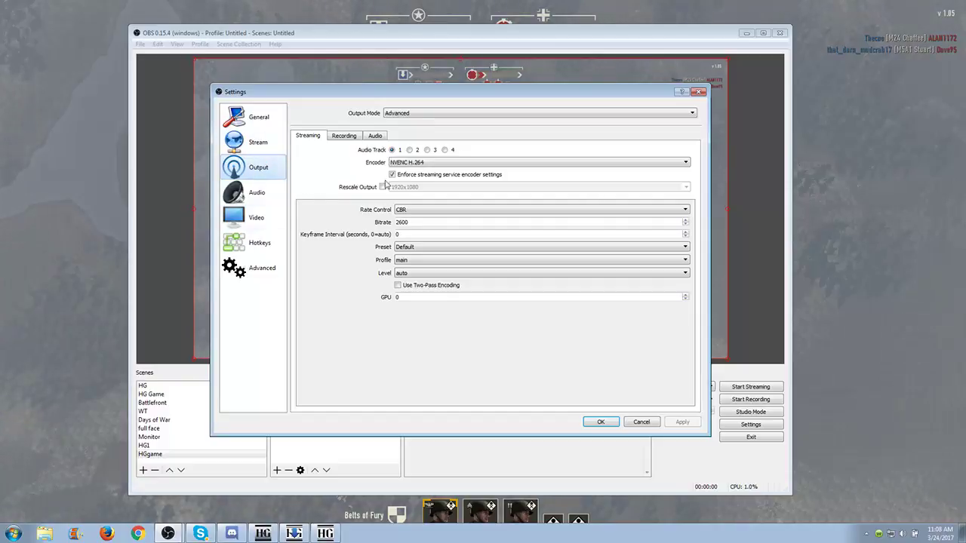
# - Check the Streaming and Recording output tabs, then view the Video page with 1920x1080 scaled to 1280x720 at 30 fps
pyautogui.click(393, 175)
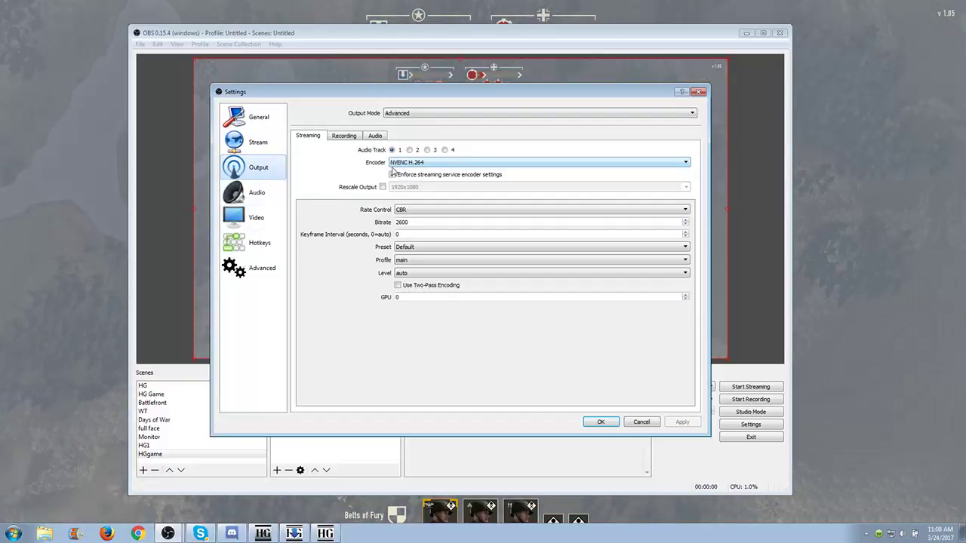
pyautogui.click(393, 175)
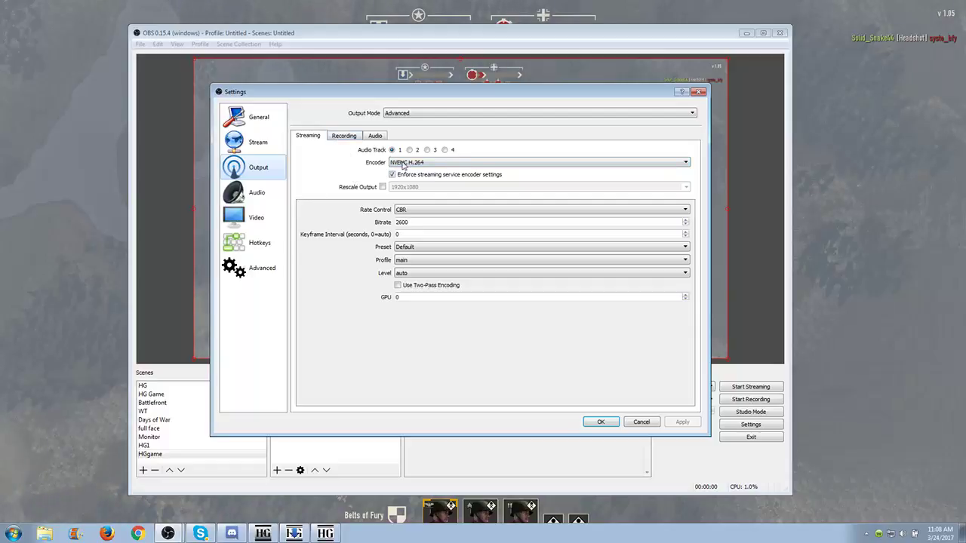
pyautogui.moveTo(332, 154)
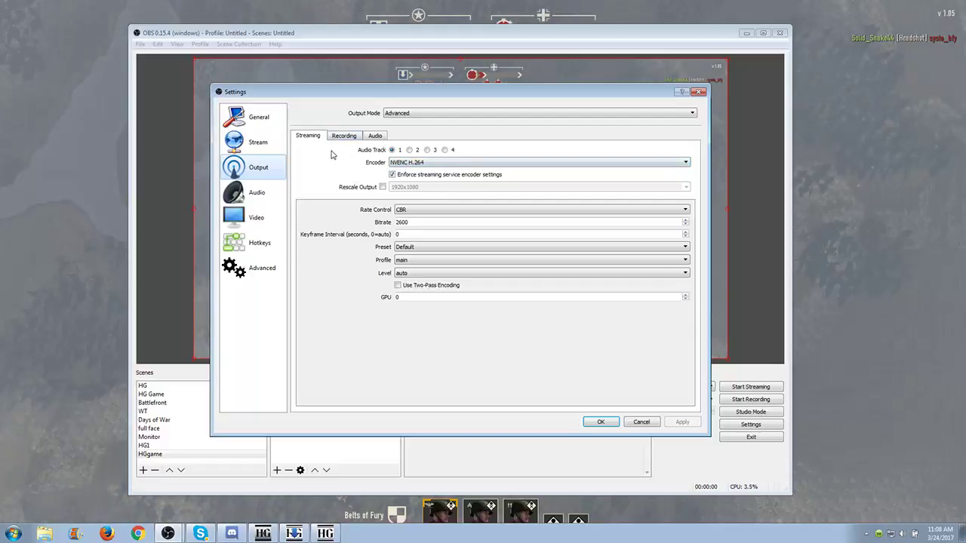
pyautogui.click(344, 136)
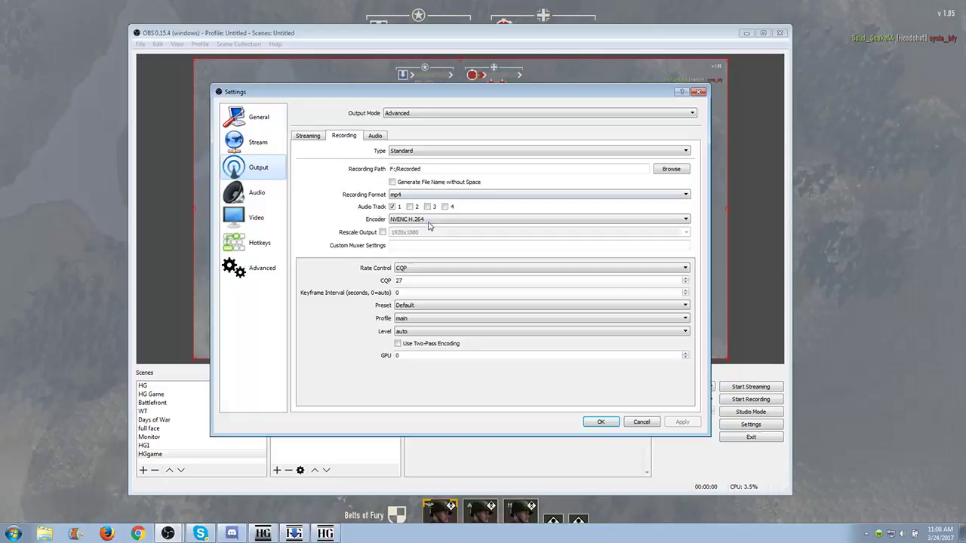
pyautogui.moveTo(271, 196)
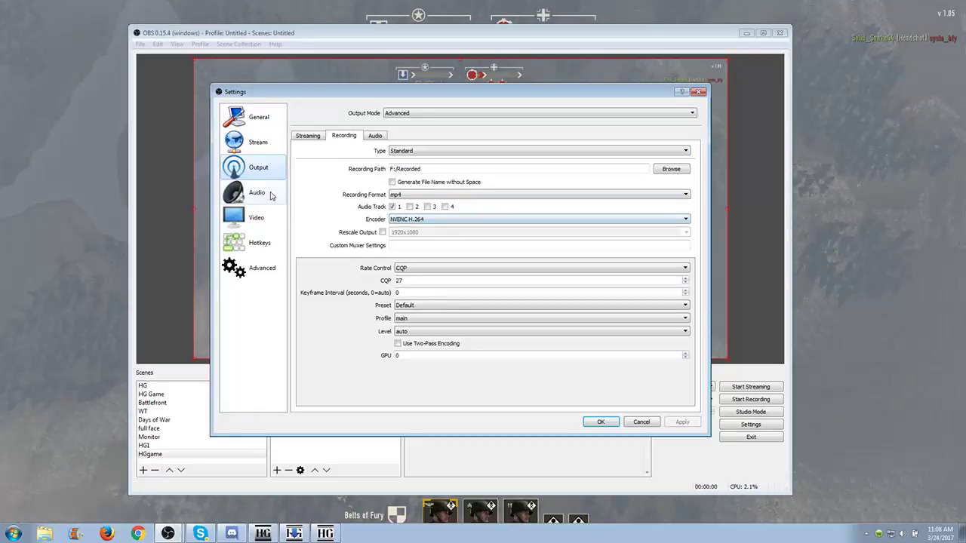
pyautogui.click(308, 136)
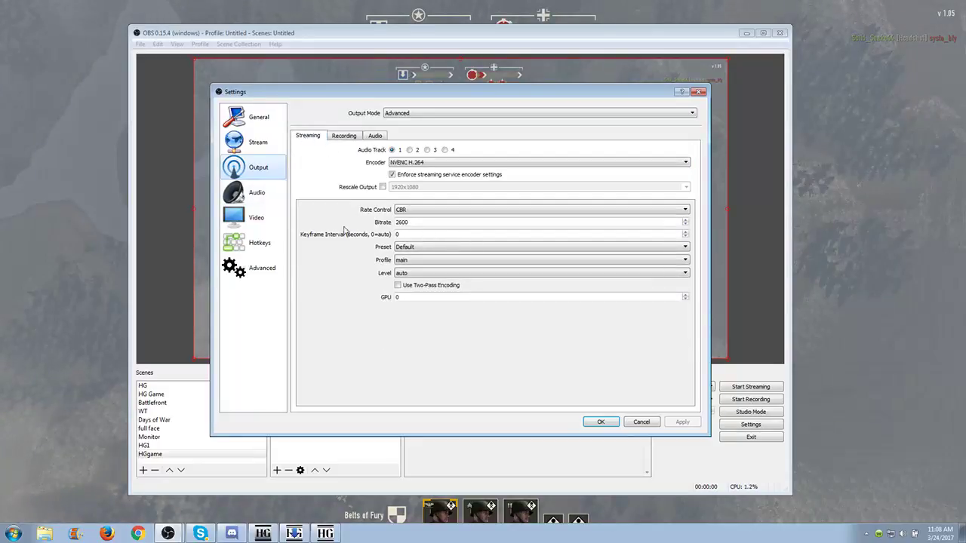
pyautogui.click(411, 222)
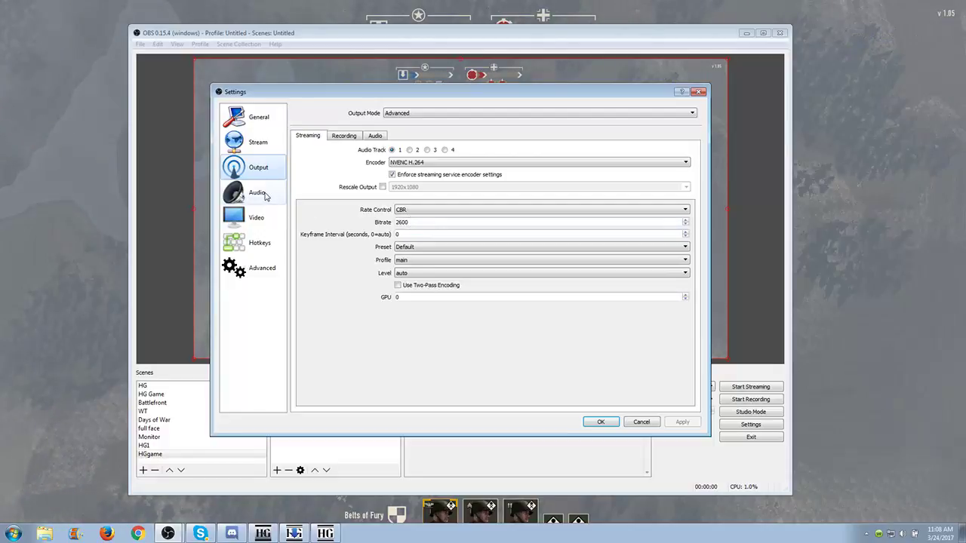
pyautogui.click(257, 217)
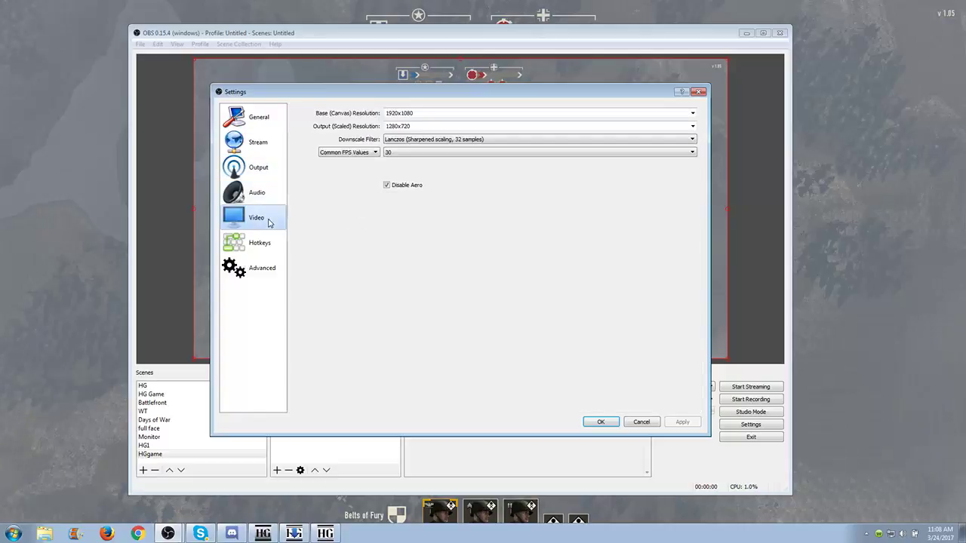
pyautogui.moveTo(402, 139)
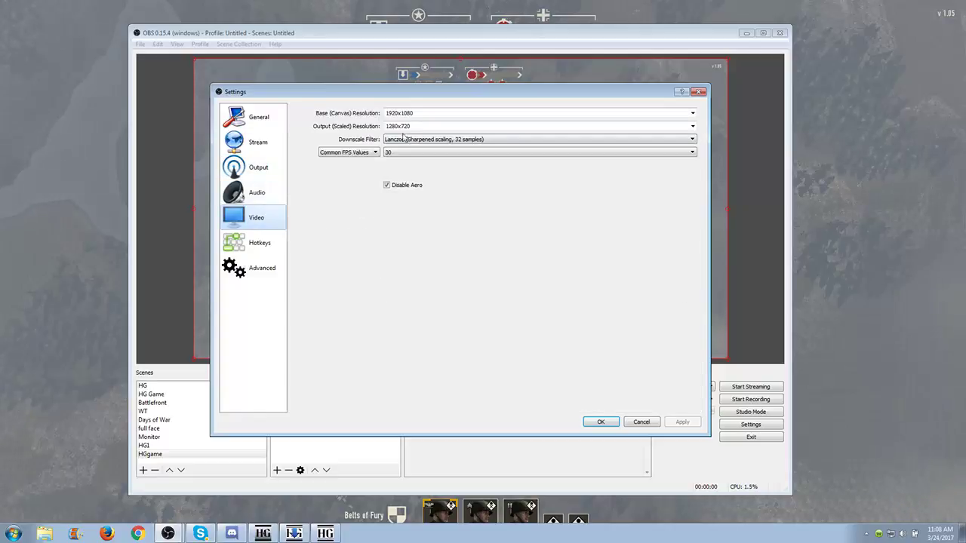
pyautogui.moveTo(281, 236)
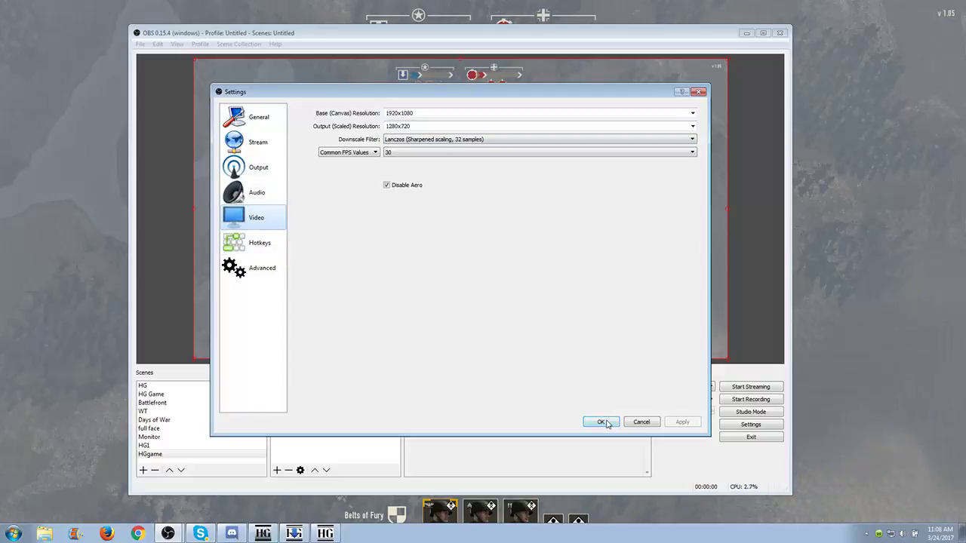
# - Close Settings and alternate between the HGgame battle and HG menu scenes to check both captures
pyautogui.click(601, 422)
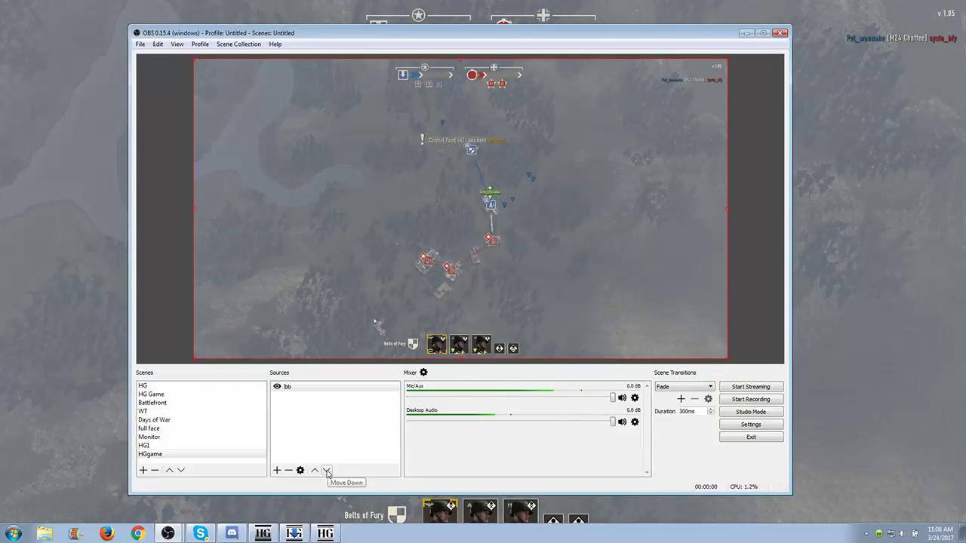
pyautogui.click(145, 445)
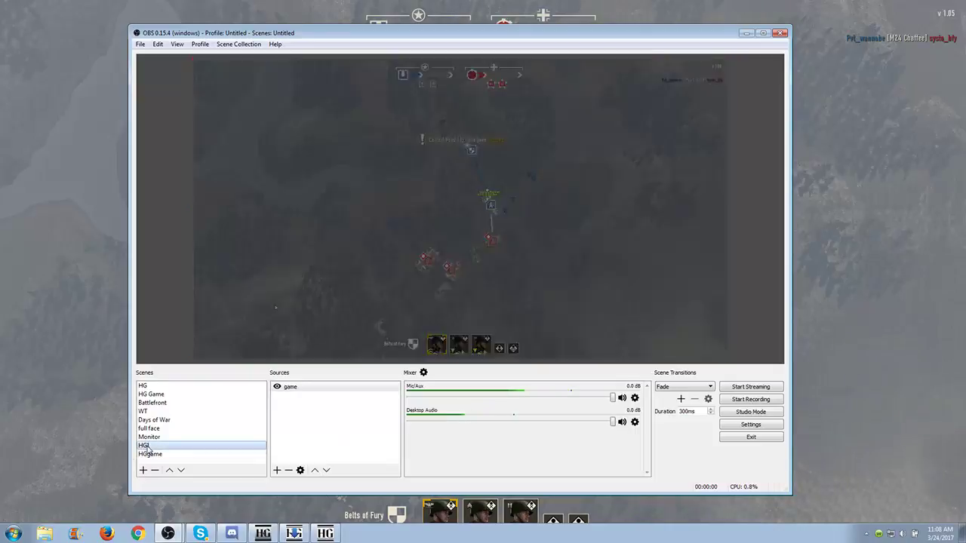
pyautogui.click(146, 447)
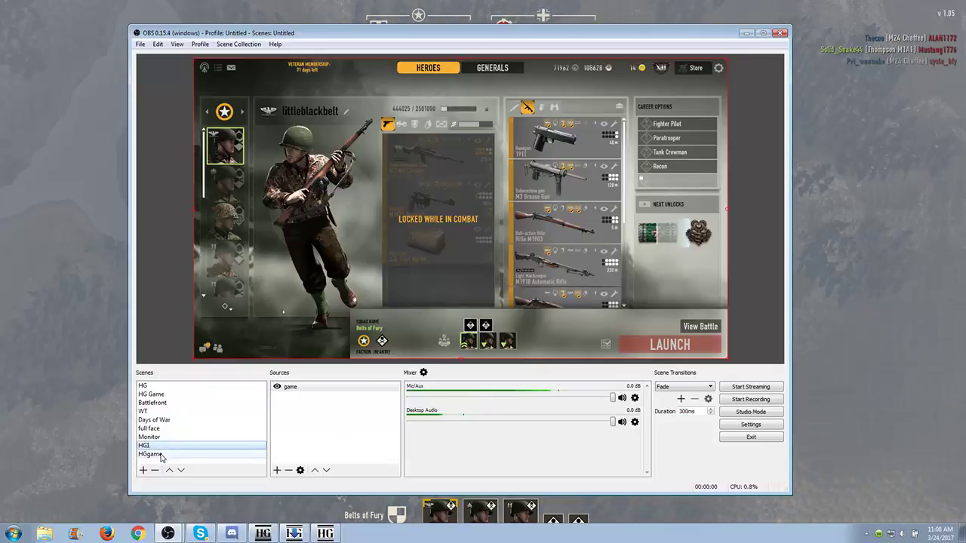
pyautogui.click(149, 456)
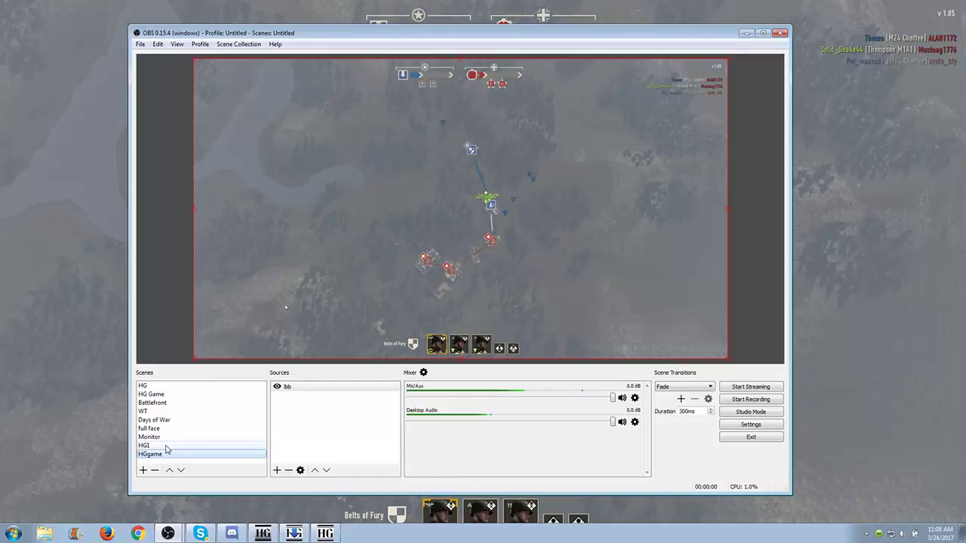
pyautogui.click(145, 447)
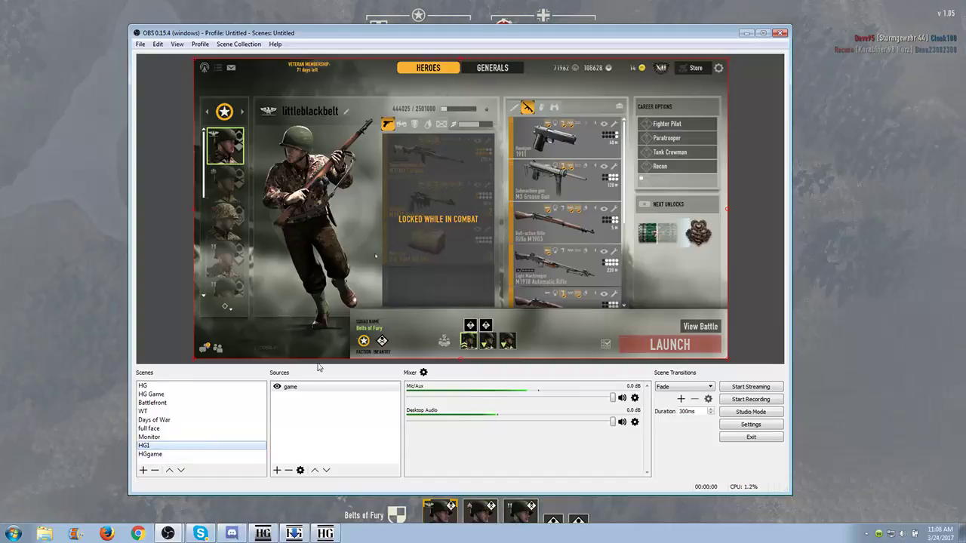
pyautogui.click(151, 454)
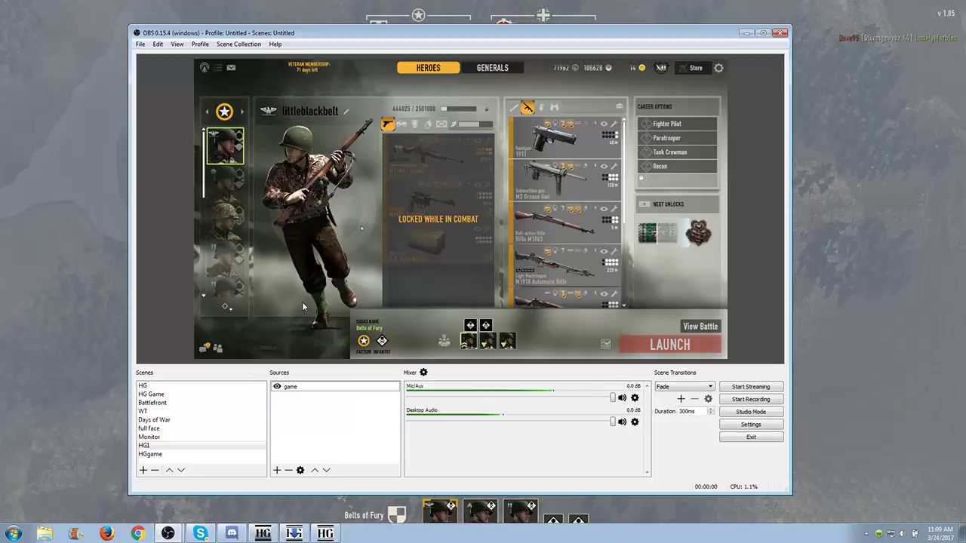
pyautogui.moveTo(544, 272)
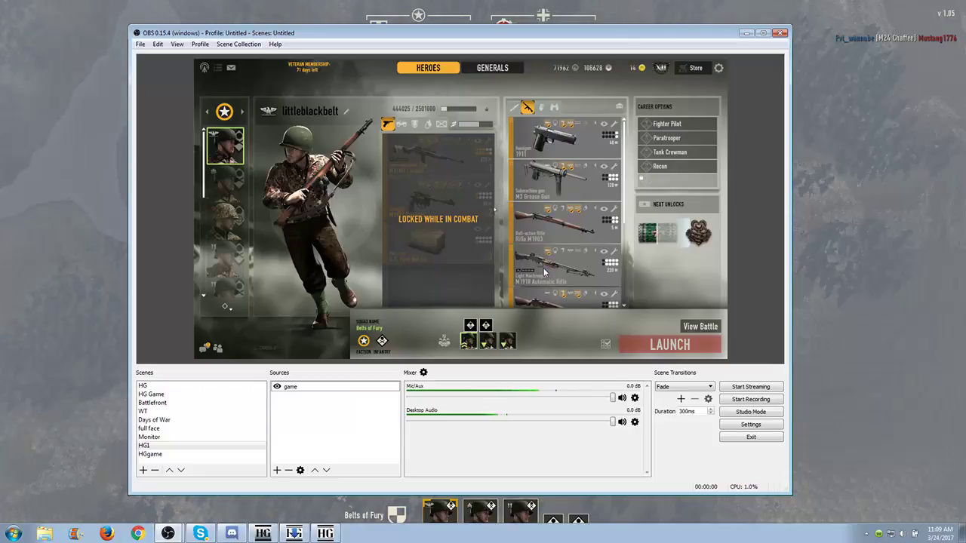